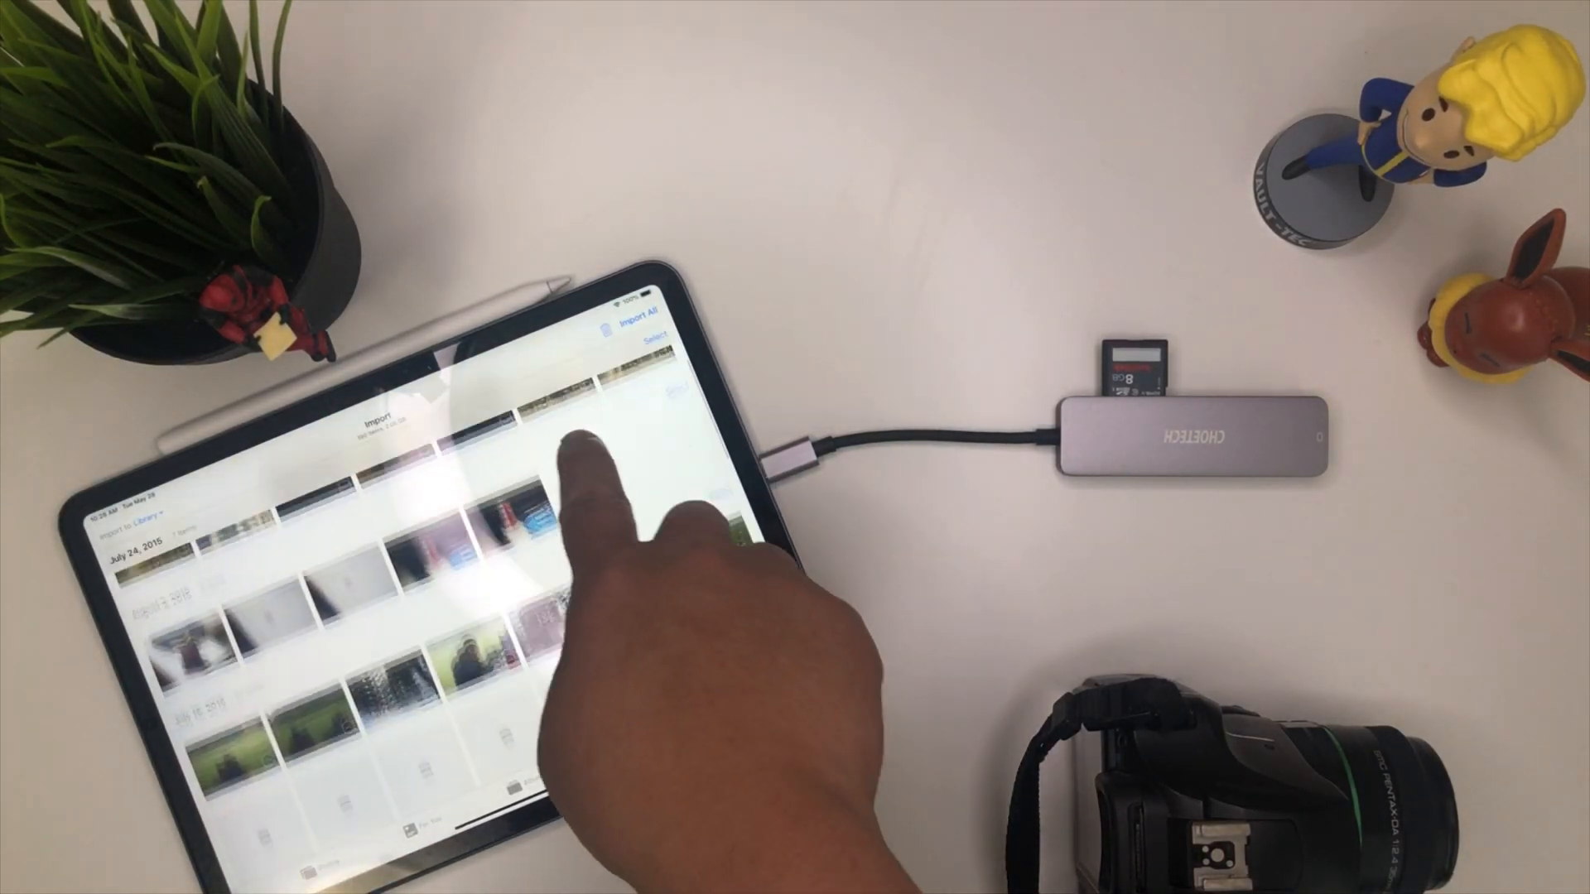
Step: Import all SD card items, skipping duplicates already in the library
{"action": "scroll", "scroll_direction": "down", "scroll_amount": 3}
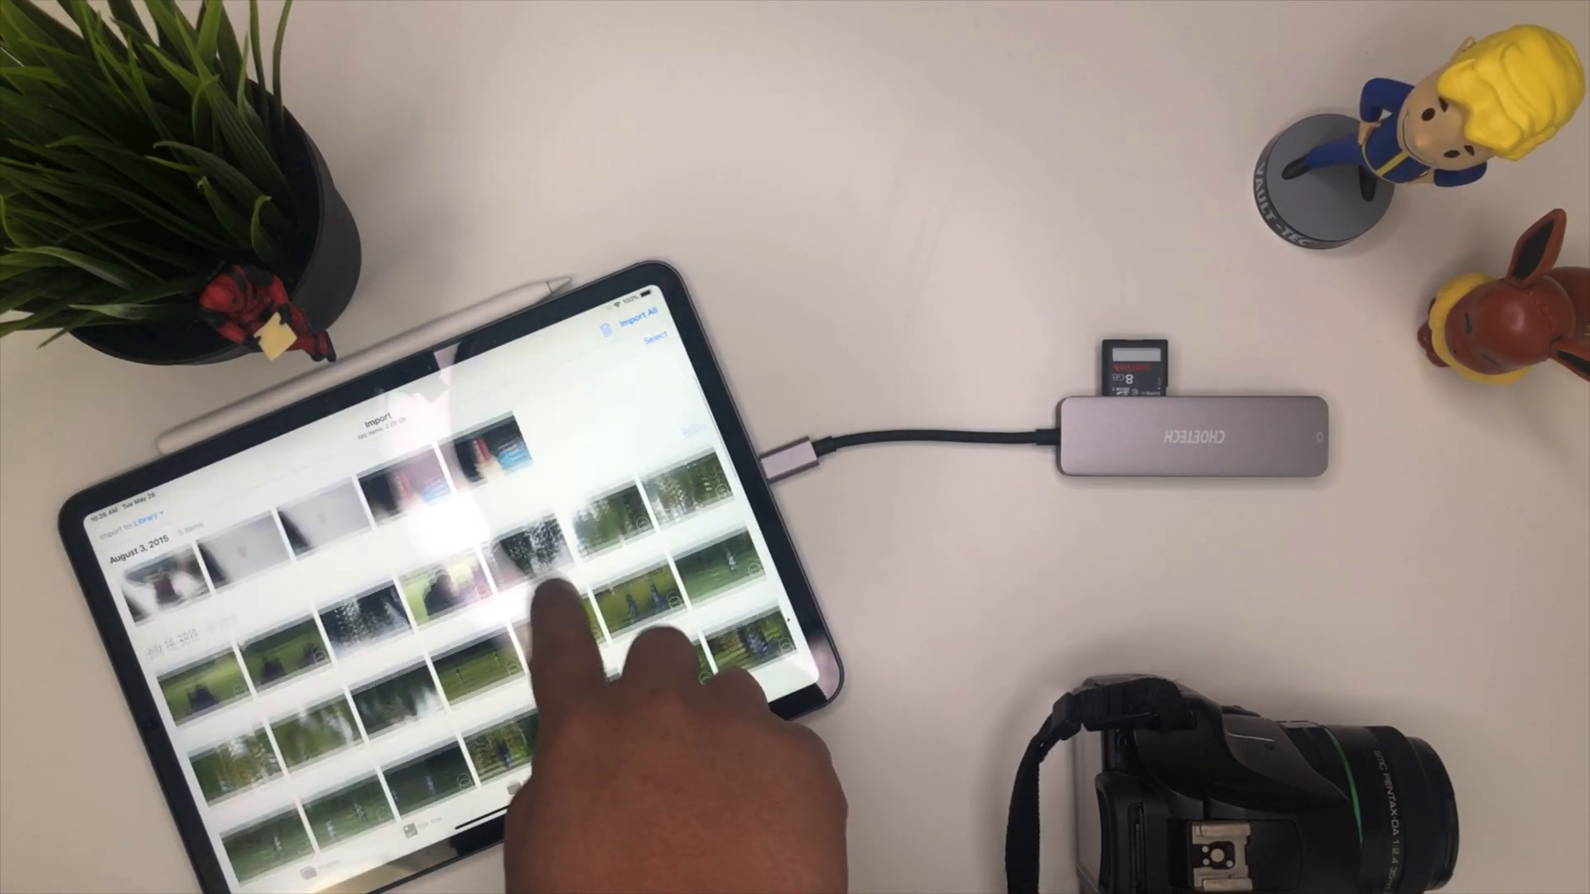
{"action": "left_click", "coordinate": [623, 333]}
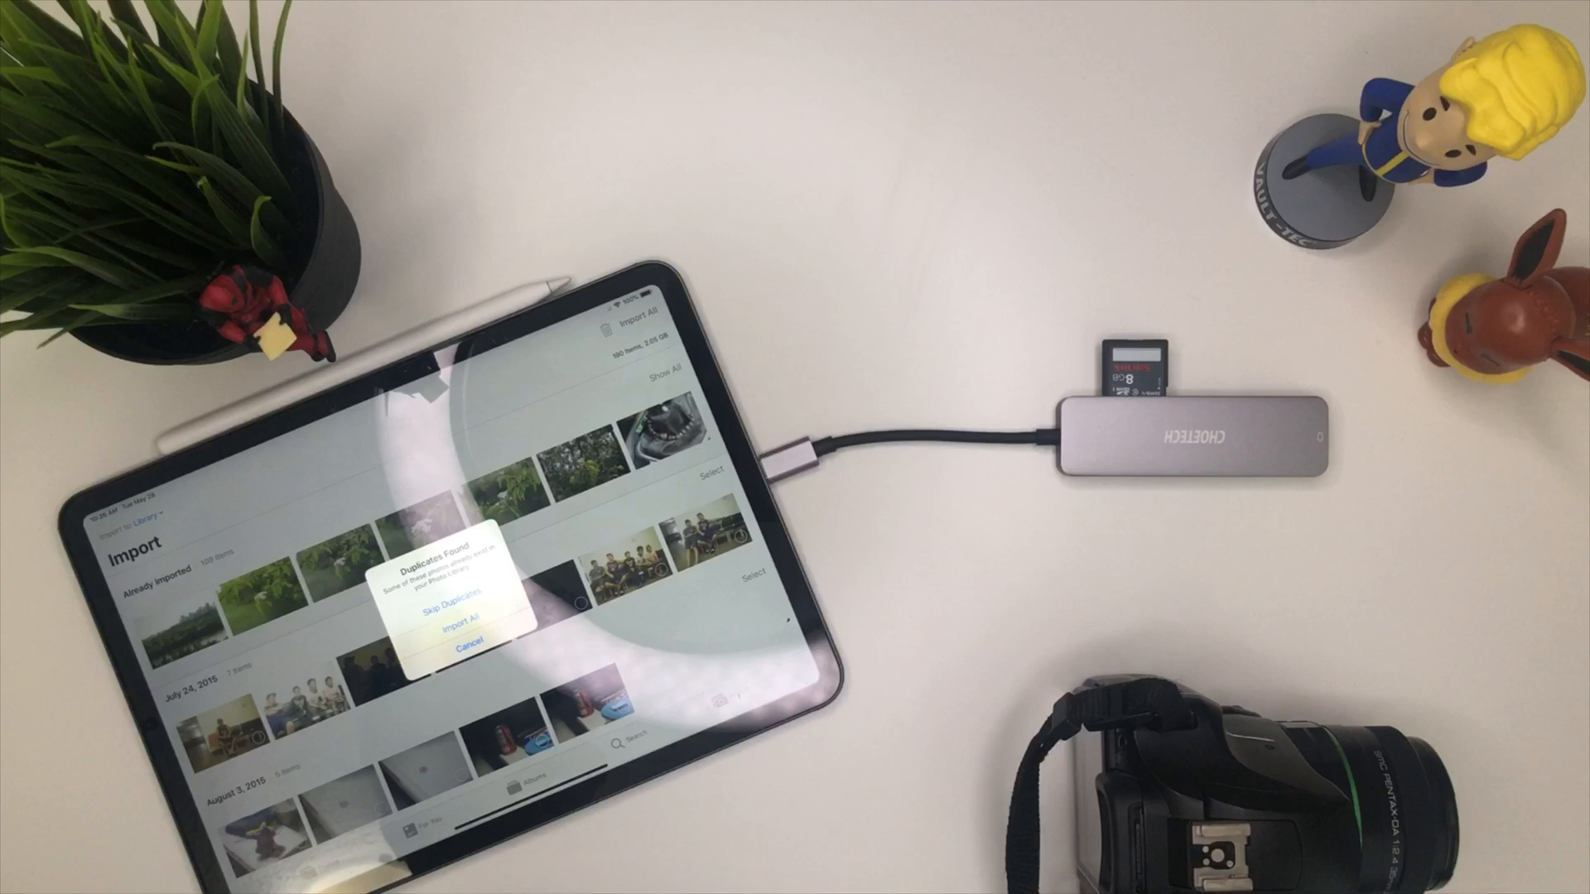
{"action": "left_click", "coordinate": [442, 618]}
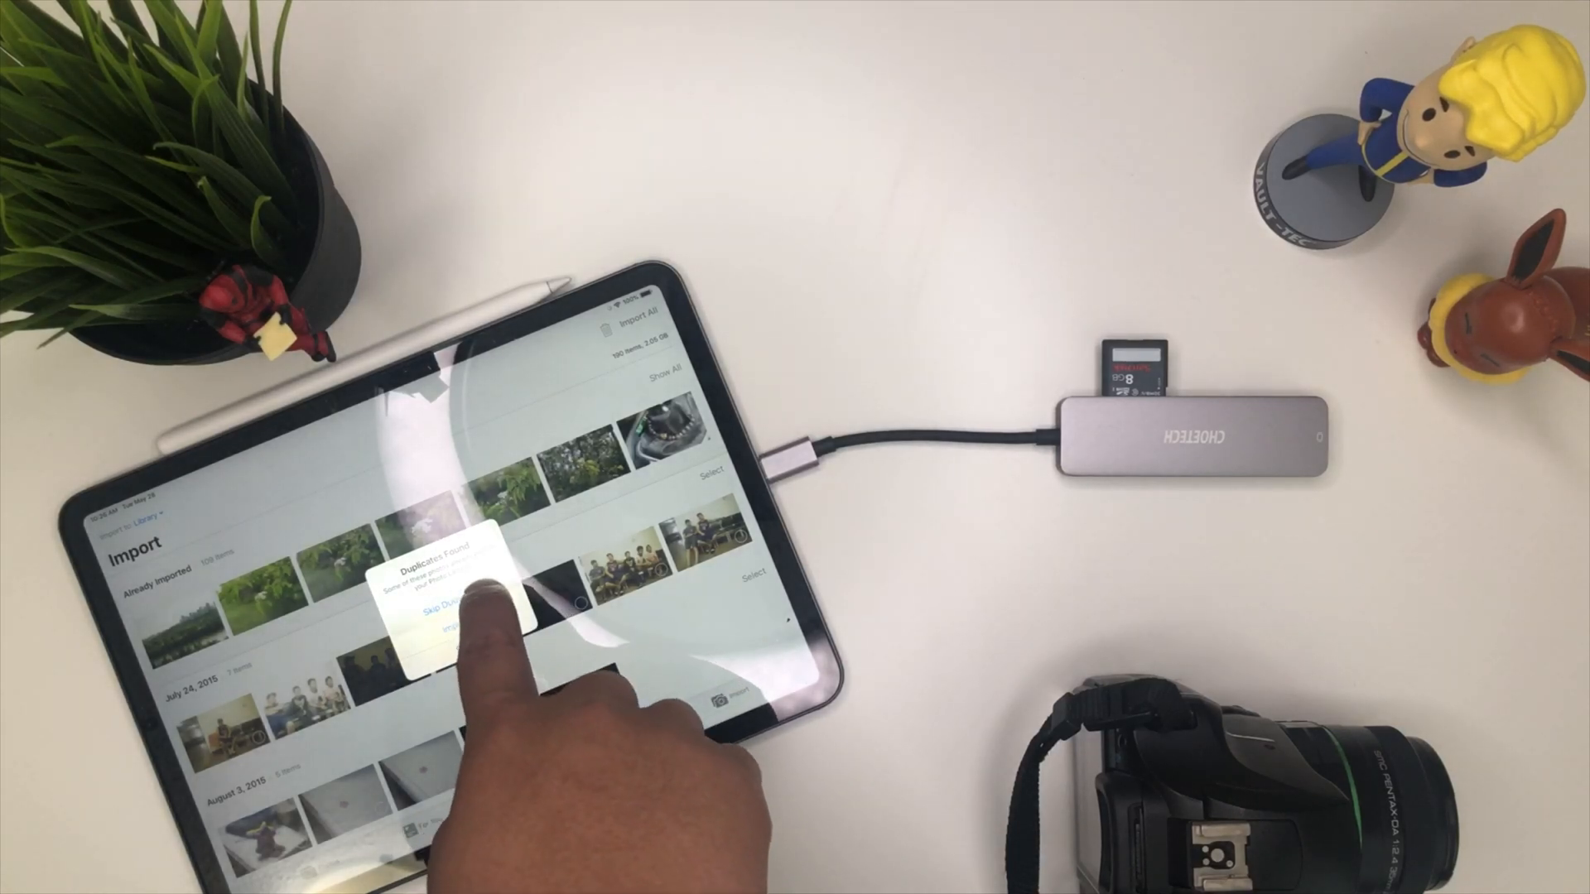
{"action": "left_click", "coordinate": [436, 620]}
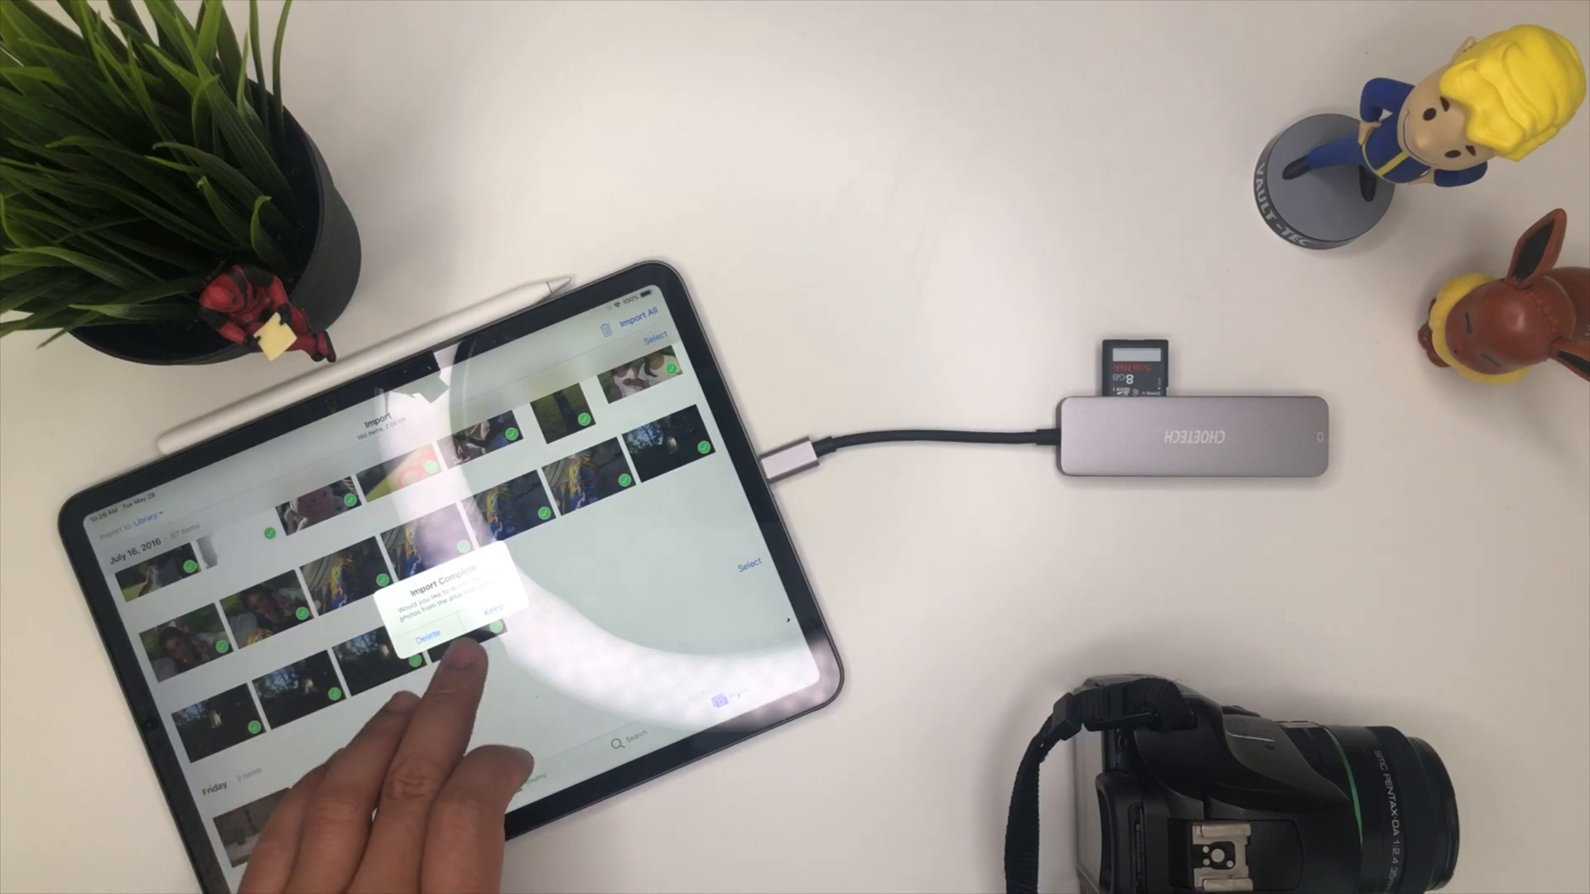
Step: Dismiss the Import Complete prompt for the SD card
{"action": "left_click", "coordinate": [426, 639]}
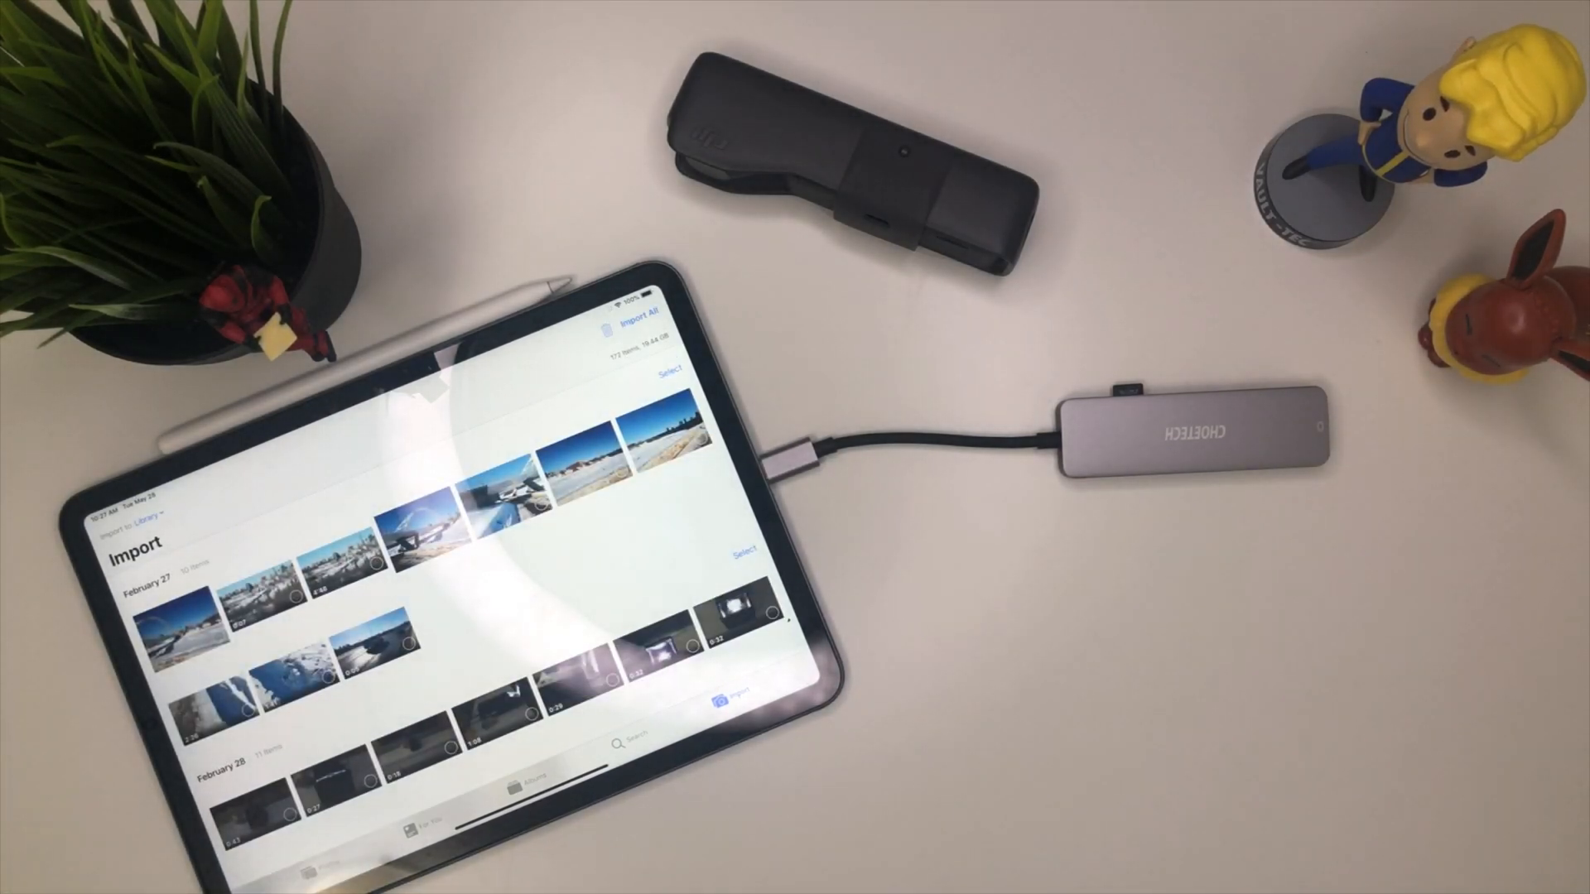
Step: Import the 11 selected April 21 videos from the microSD card
{"action": "scroll", "scroll_direction": "down", "scroll_amount": 3}
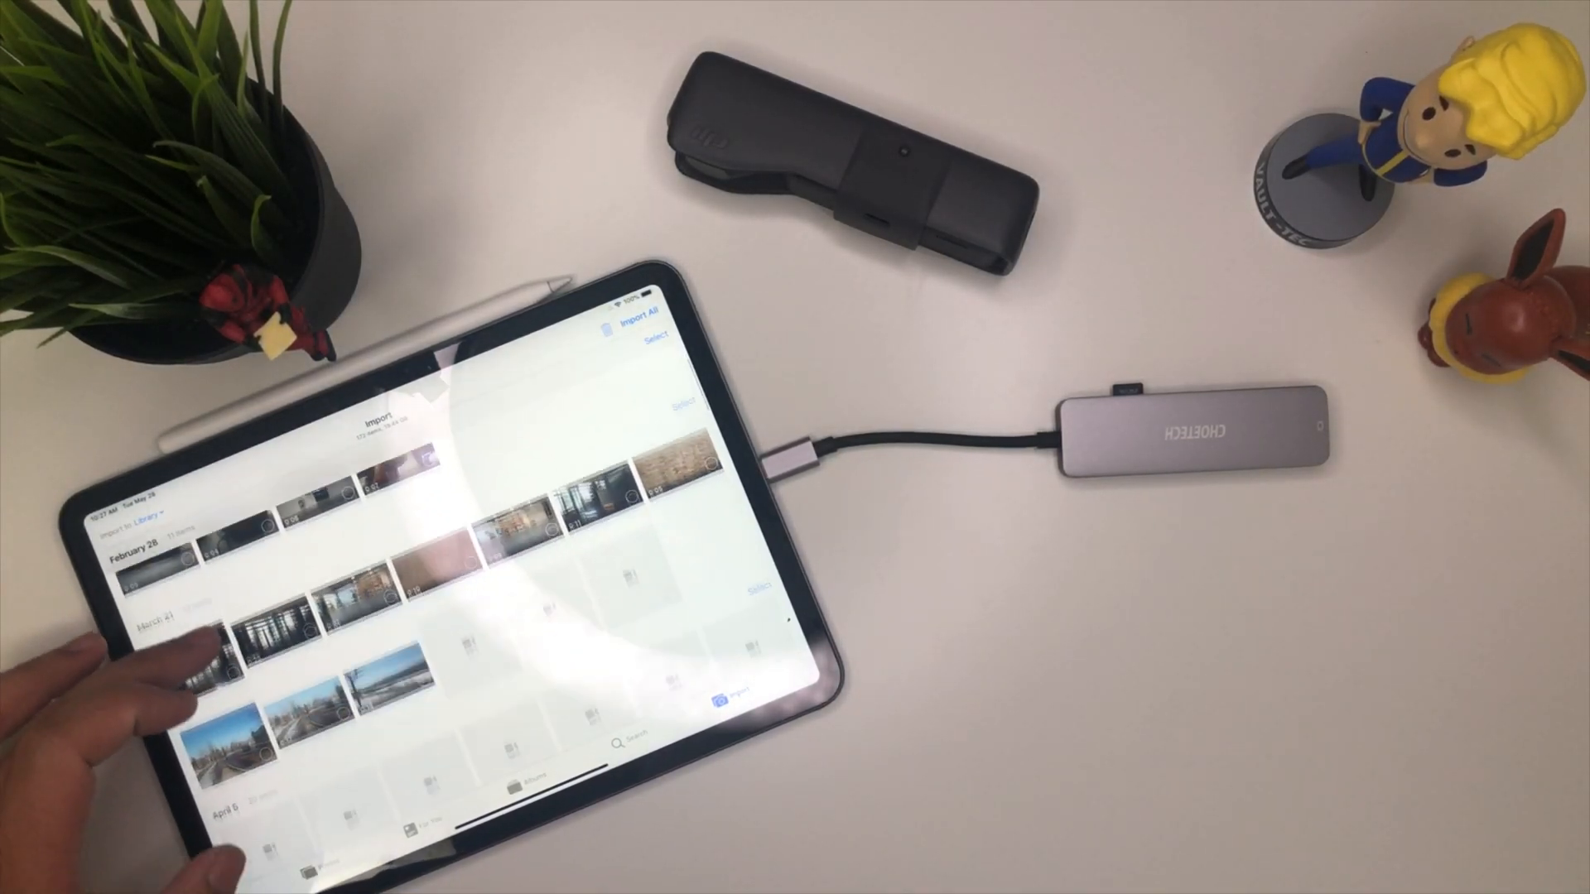
{"action": "scroll", "scroll_direction": "down", "scroll_amount": 3}
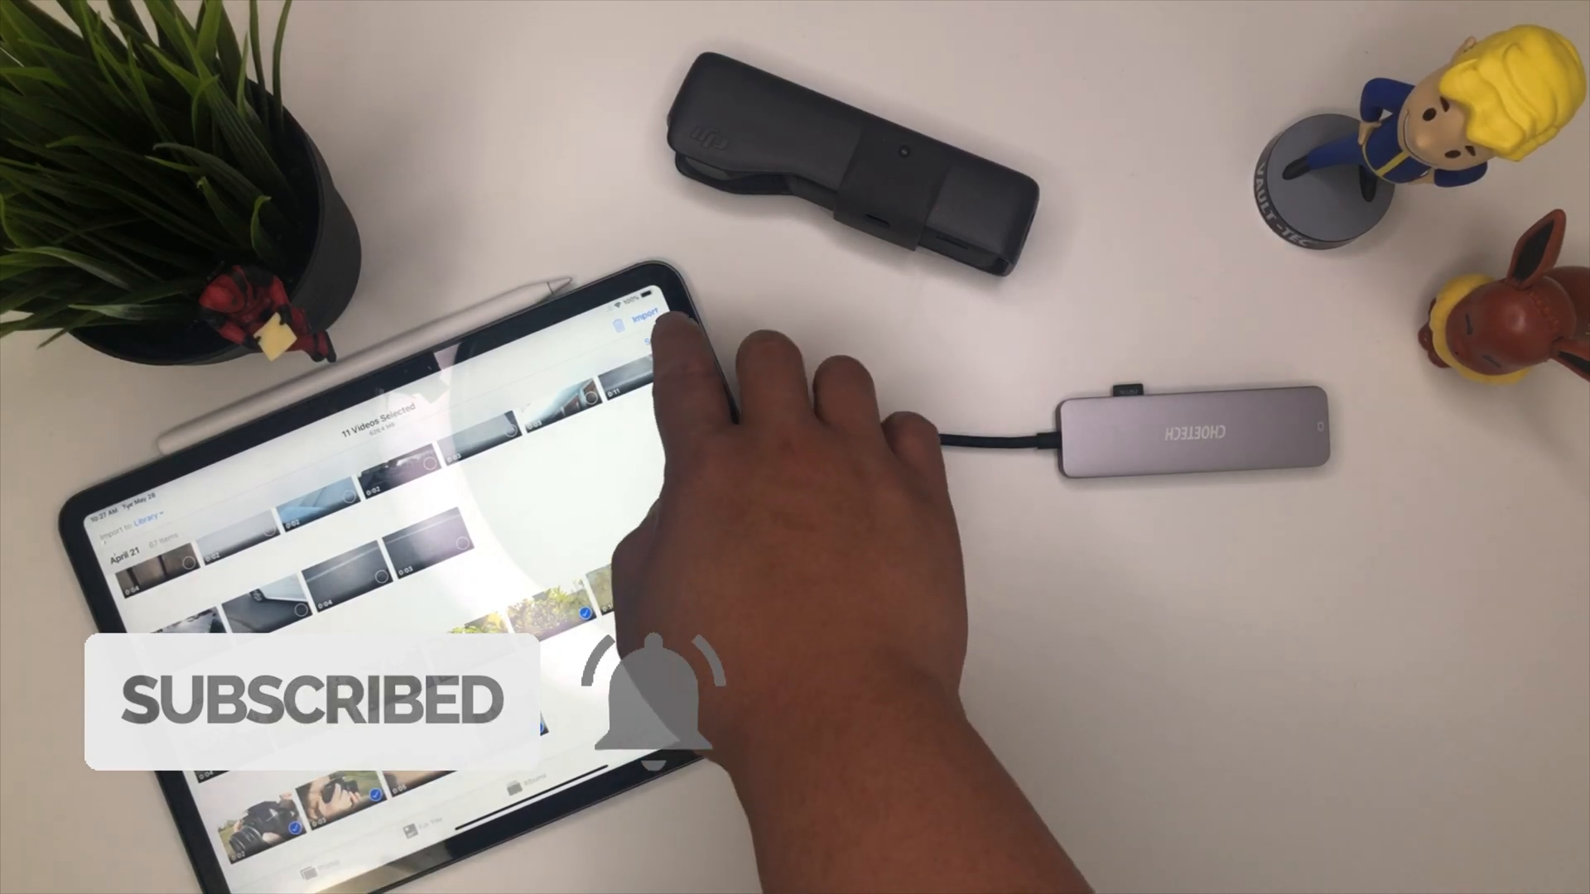
{"action": "left_click", "coordinate": [634, 326]}
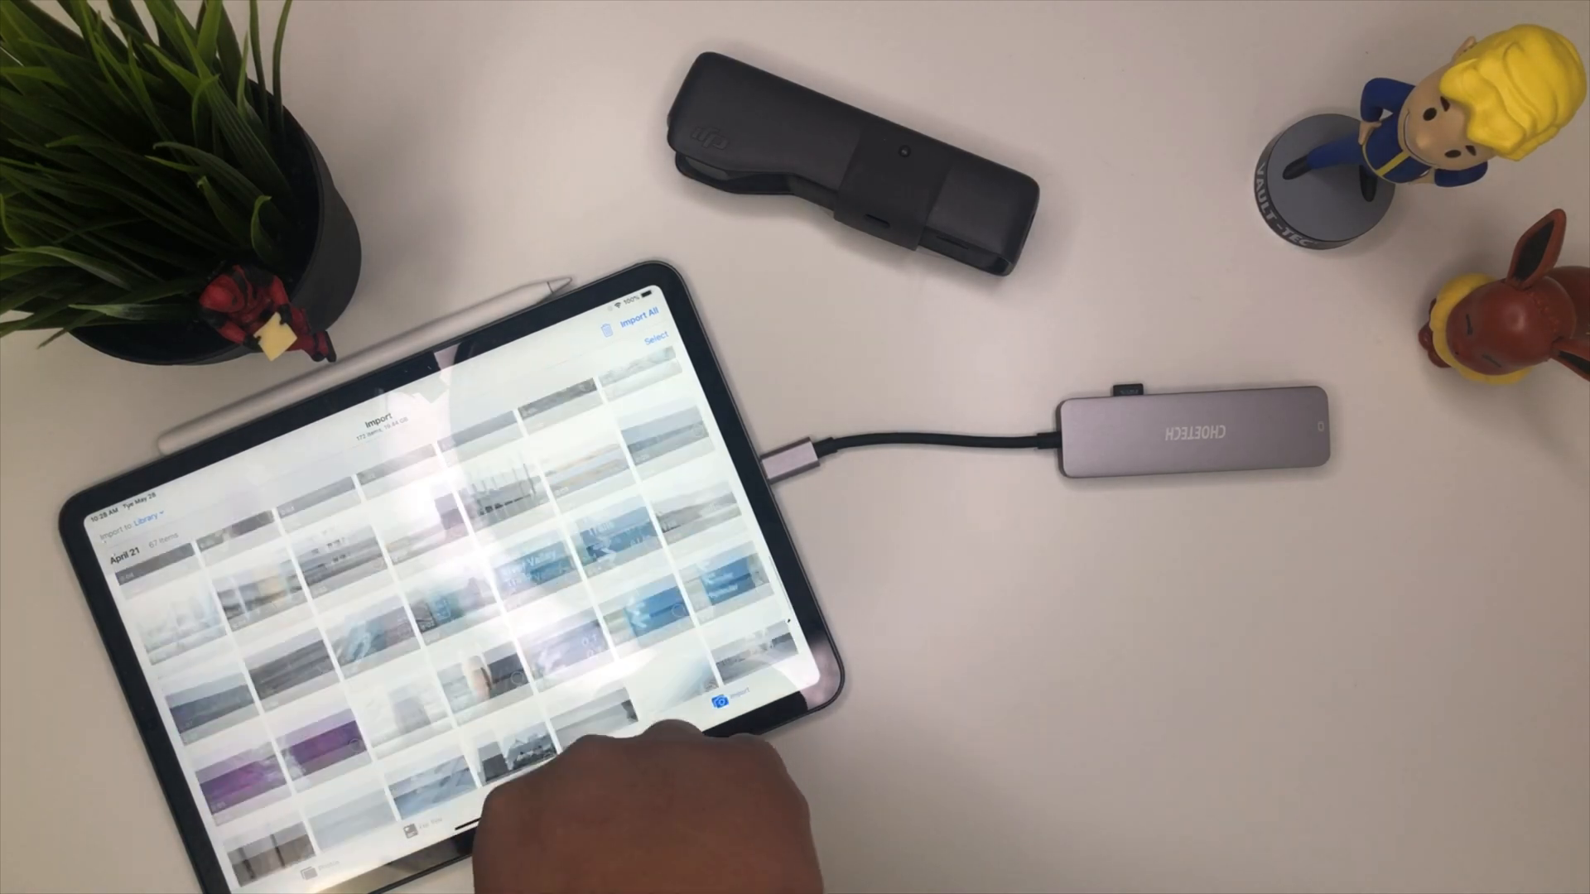
Step: Import a single February 27 item and dismiss the Import Complete prompt
{"action": "scroll", "scroll_direction": "down", "scroll_amount": 3}
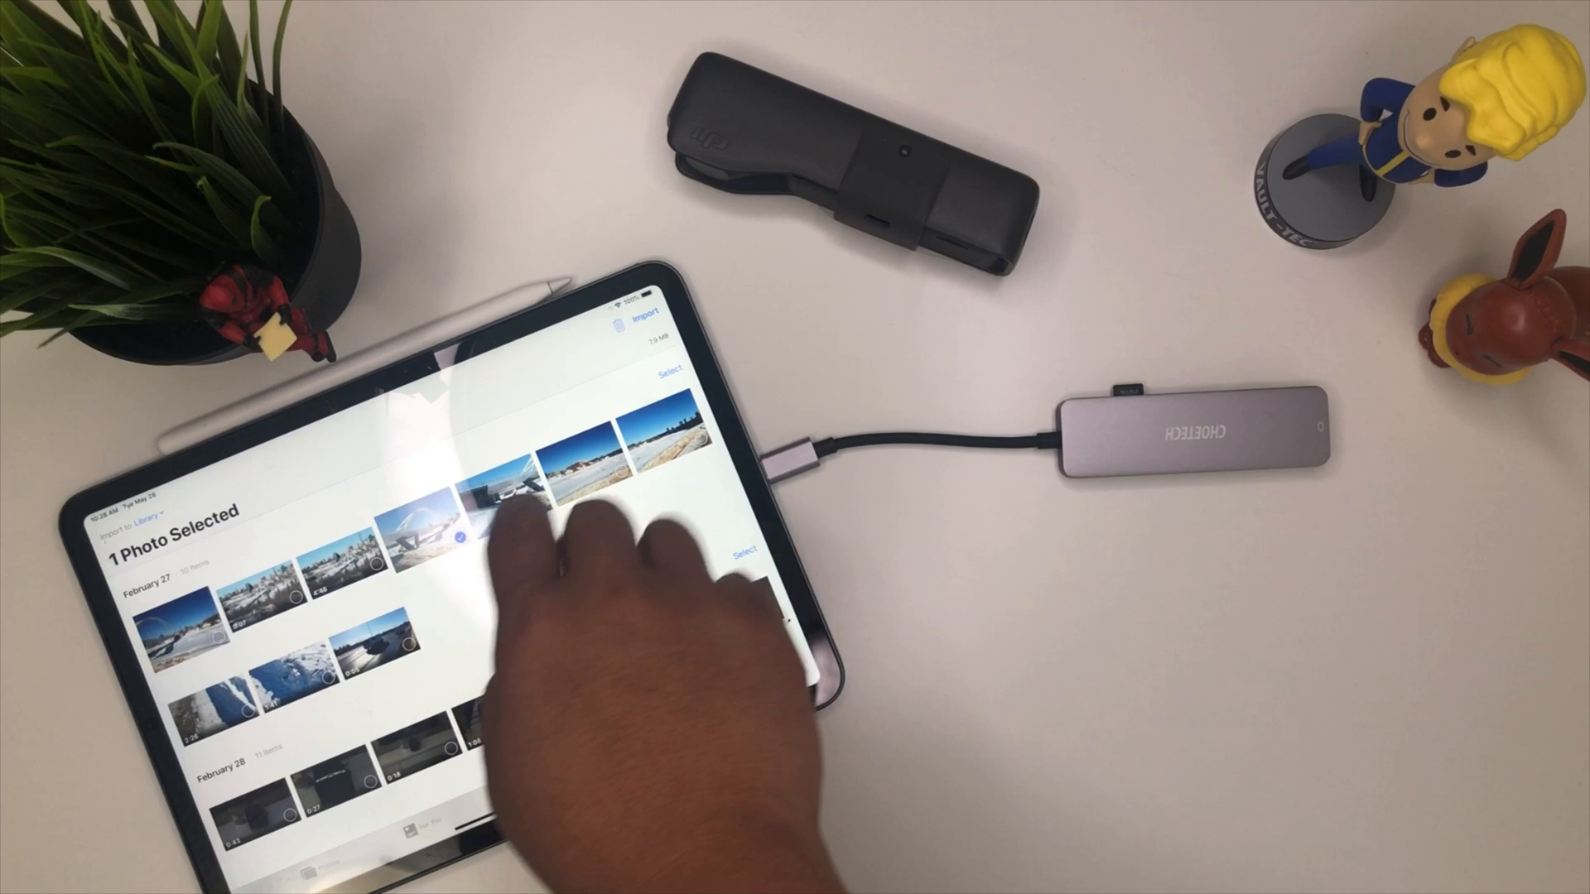
{"action": "left_click", "coordinate": [643, 310]}
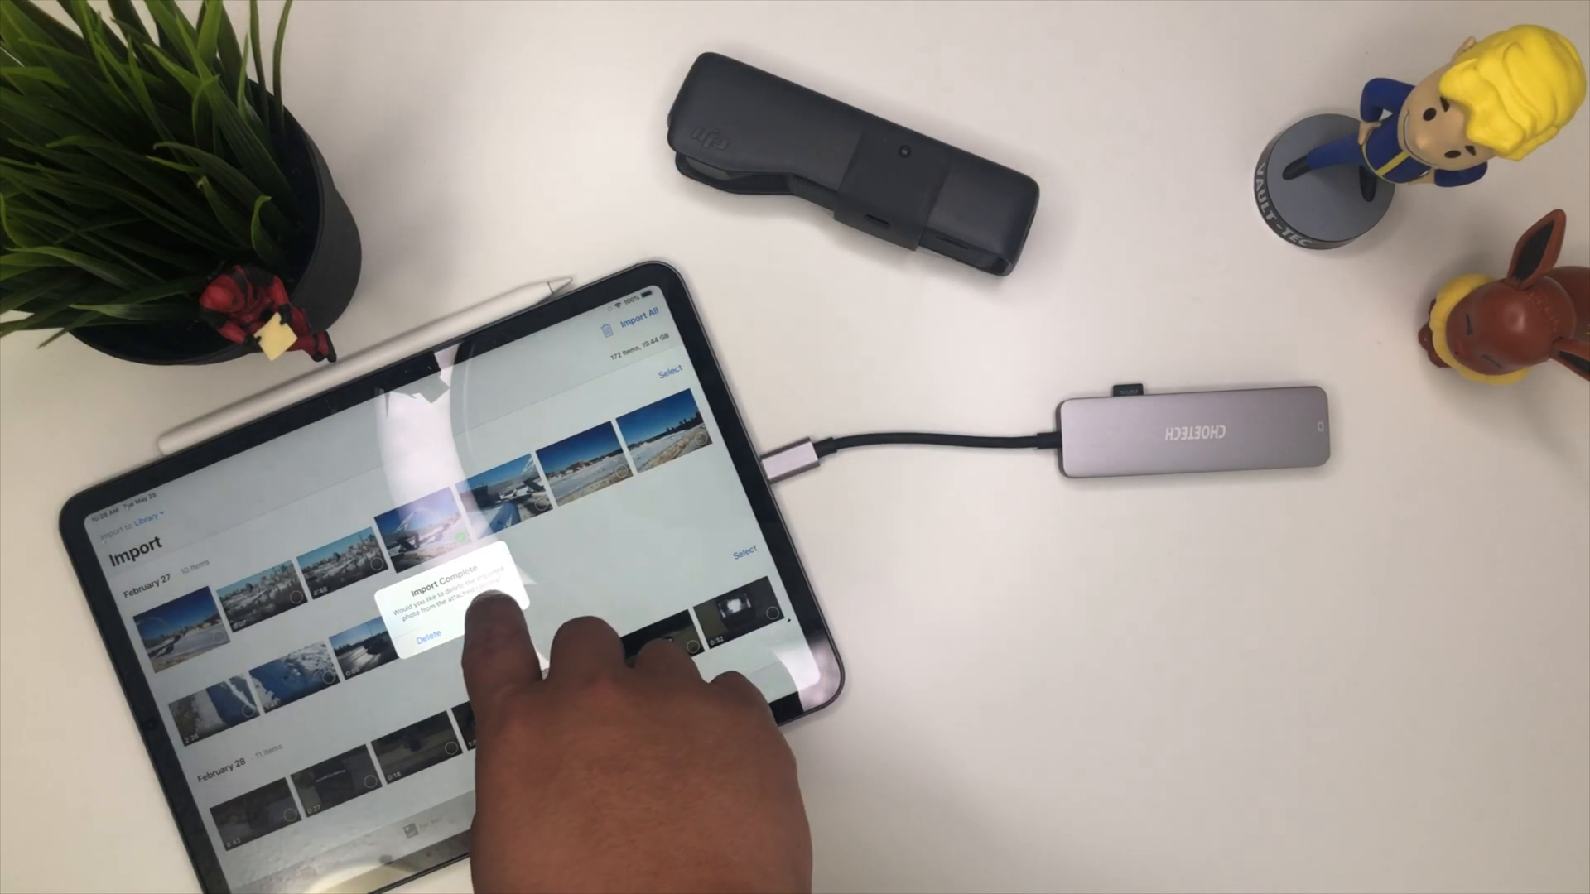
{"action": "left_click", "coordinate": [457, 619]}
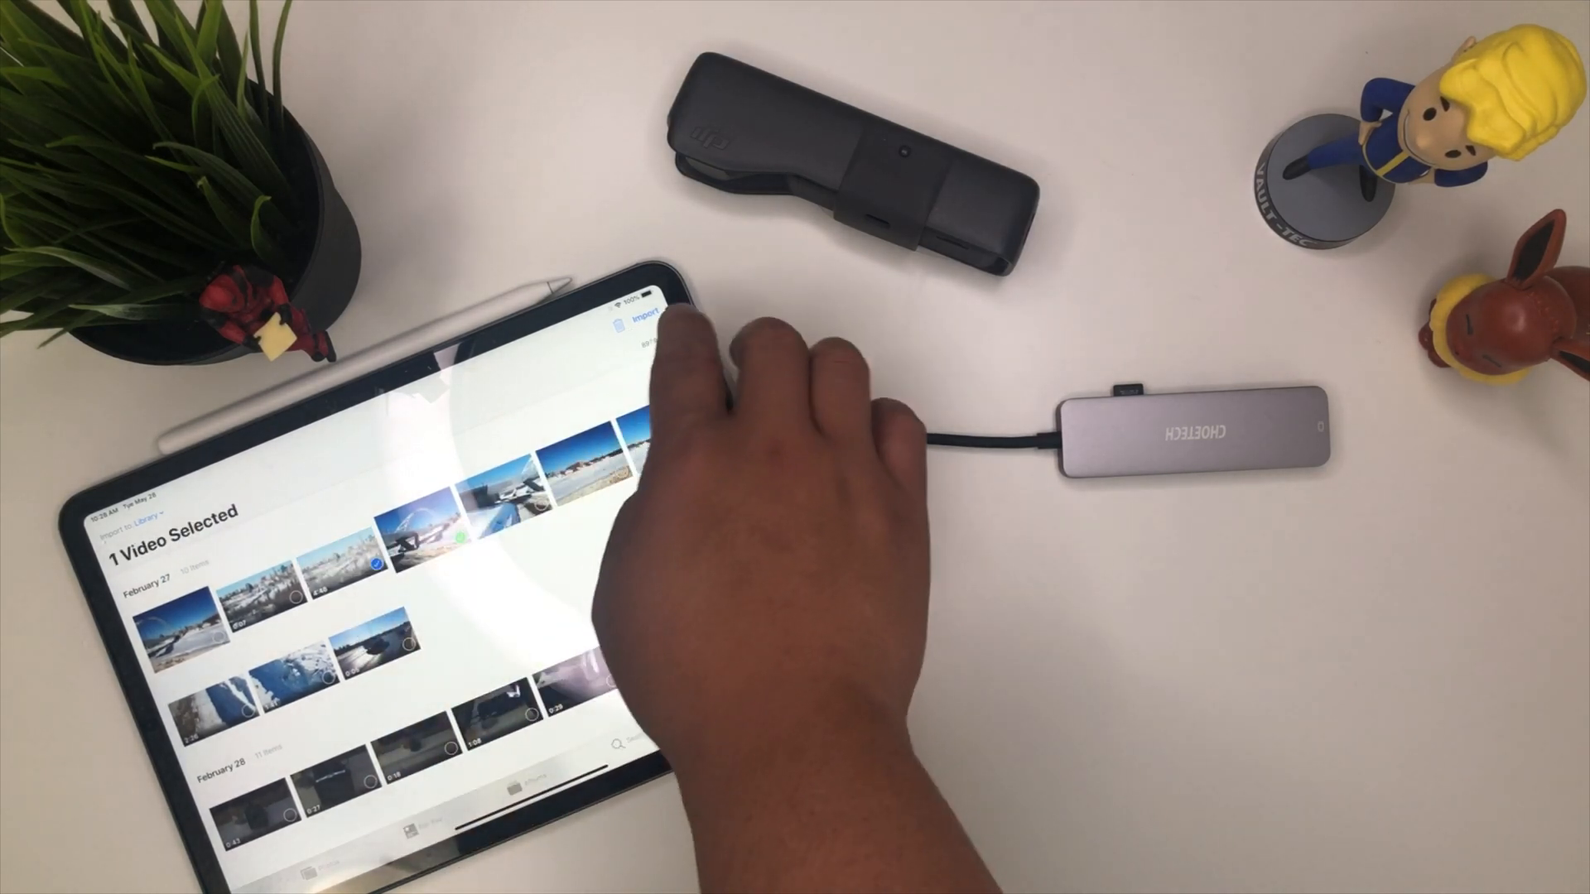
Step: Import two more single videos from the microSD card, one at a time
{"action": "left_click", "coordinate": [633, 314]}
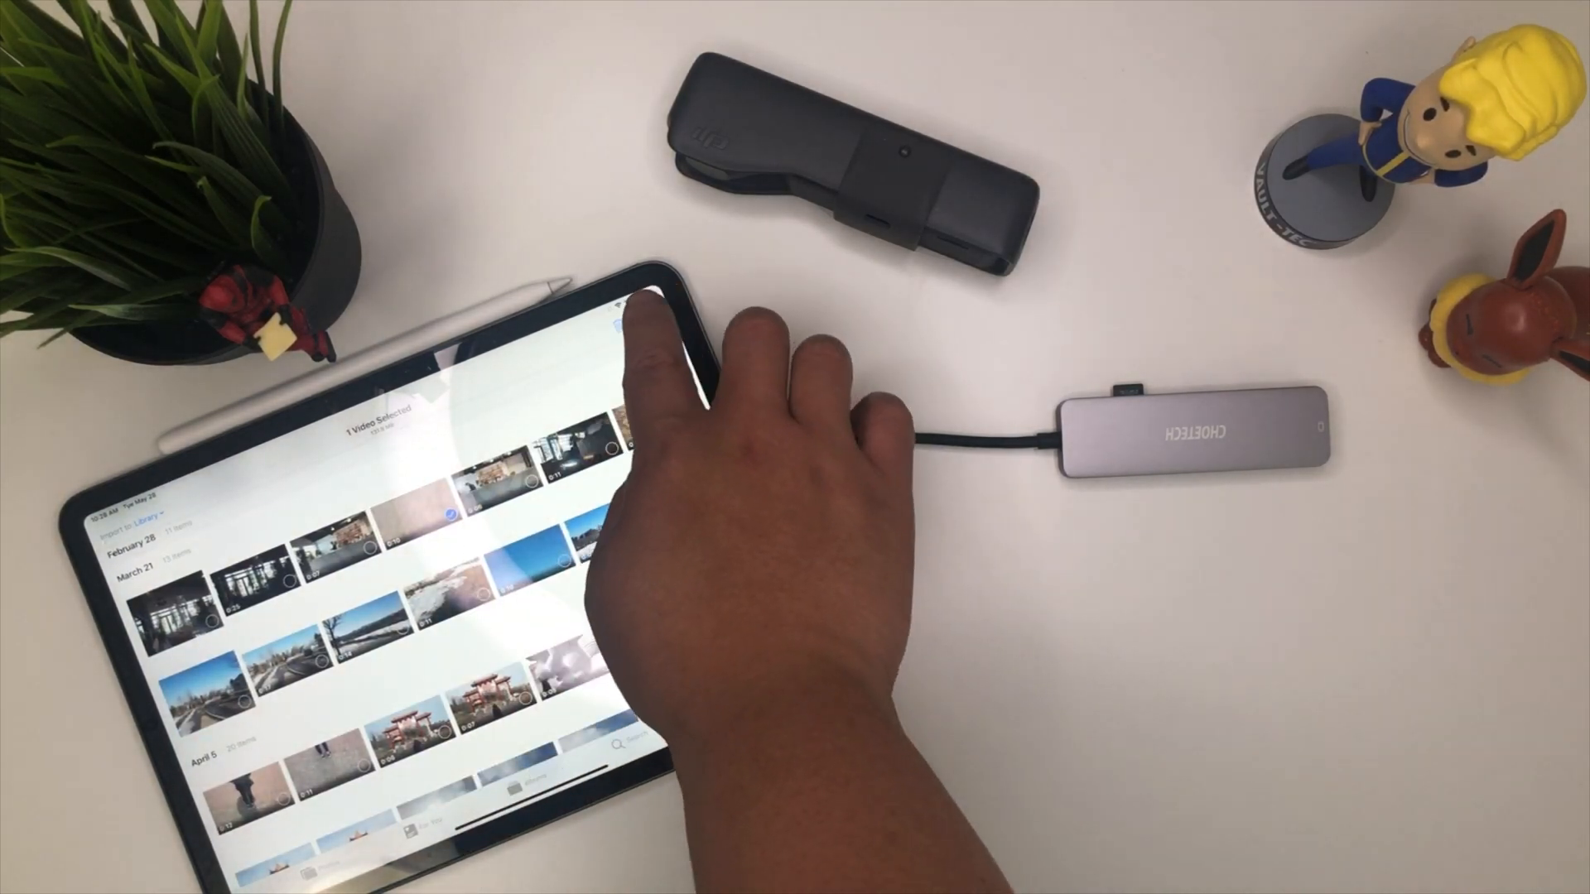
{"action": "left_click", "coordinate": [629, 324]}
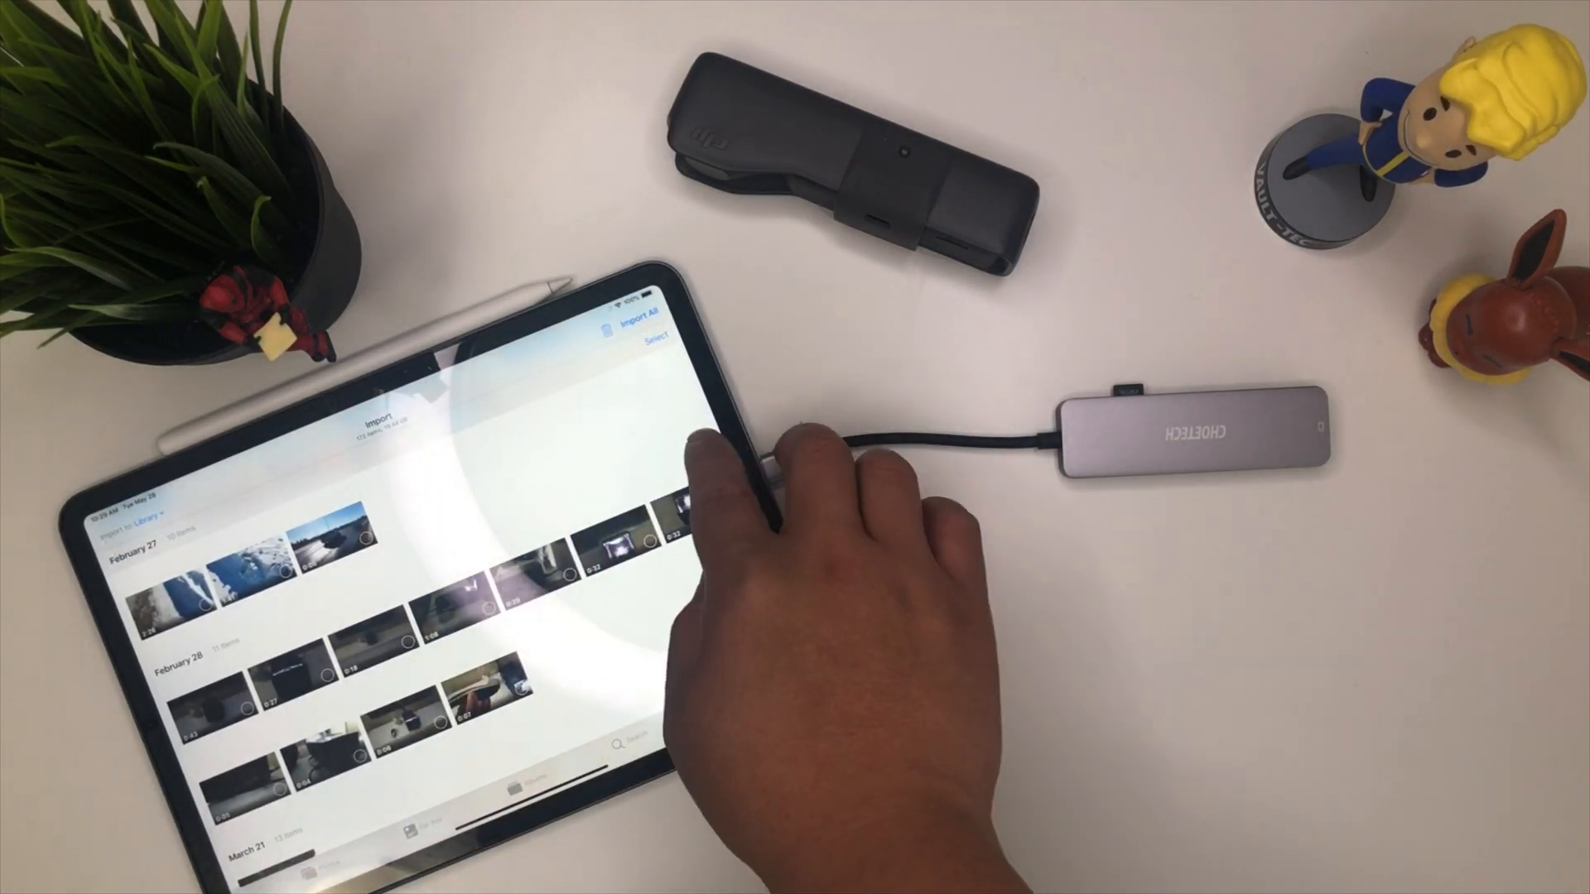
Step: Import the 11 selected February videos using Import Selected
{"action": "left_click", "coordinate": [633, 334]}
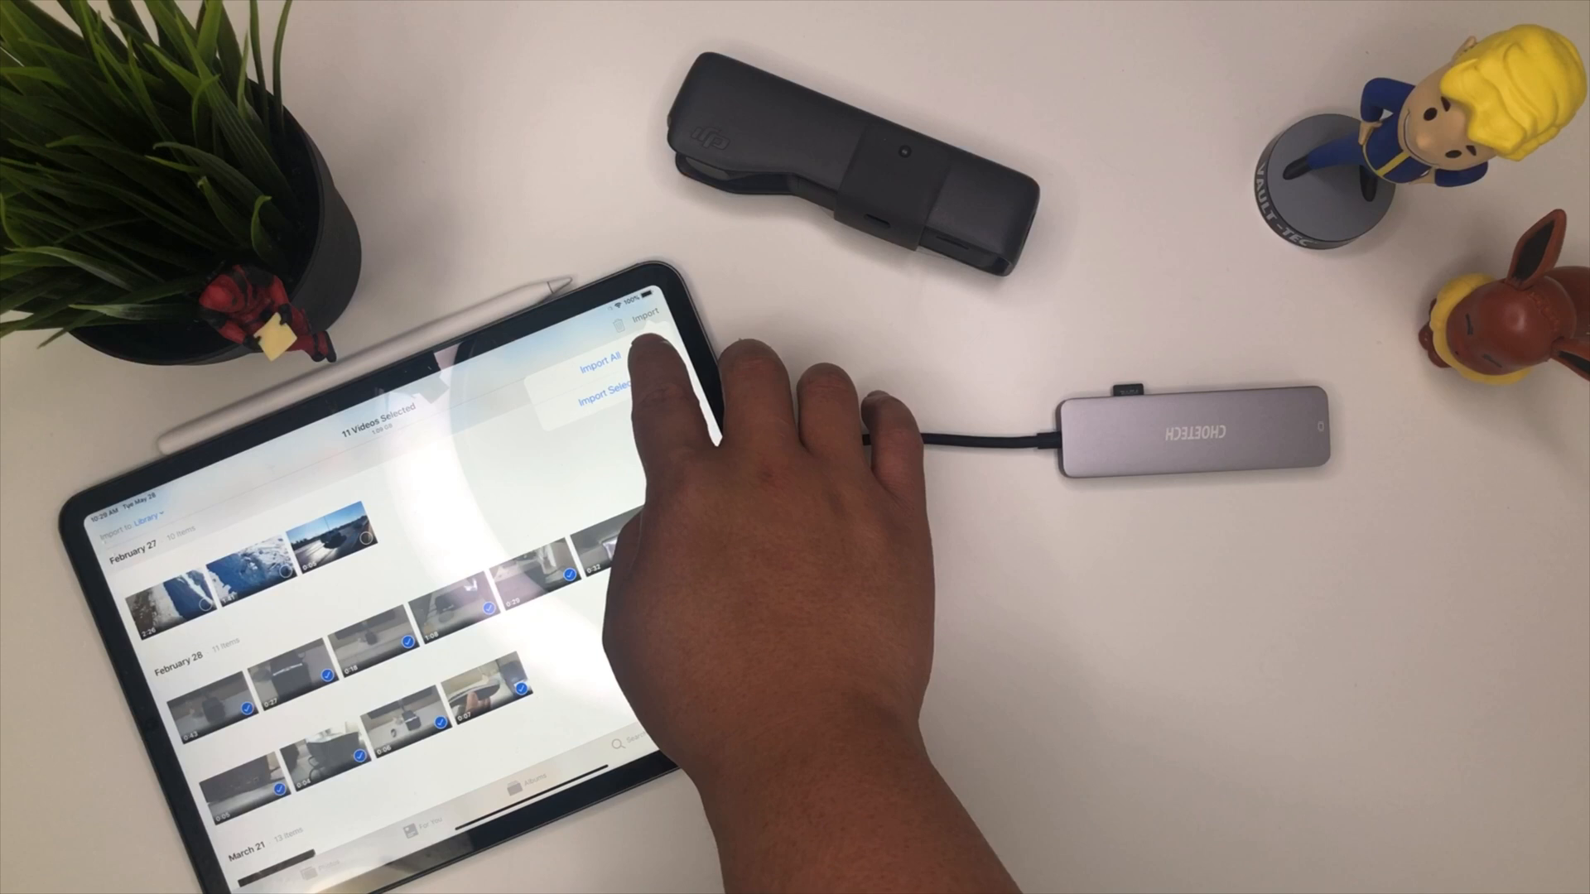
{"action": "left_click", "coordinate": [608, 396]}
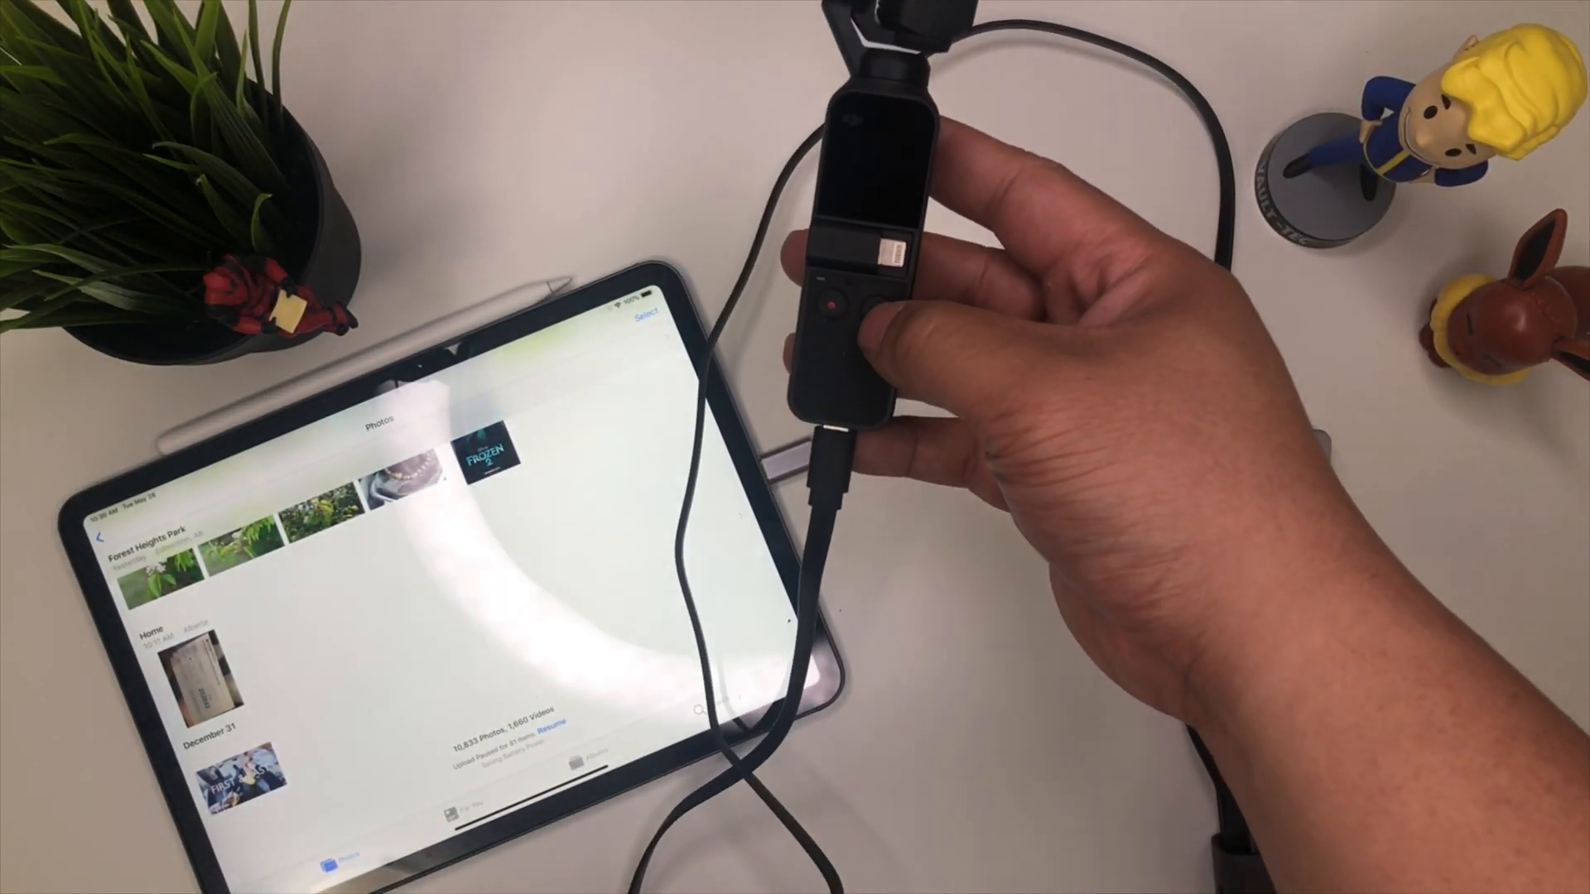
Step: Close the Import screen to return to the Photos library
{"action": "left_click", "coordinate": [857, 314]}
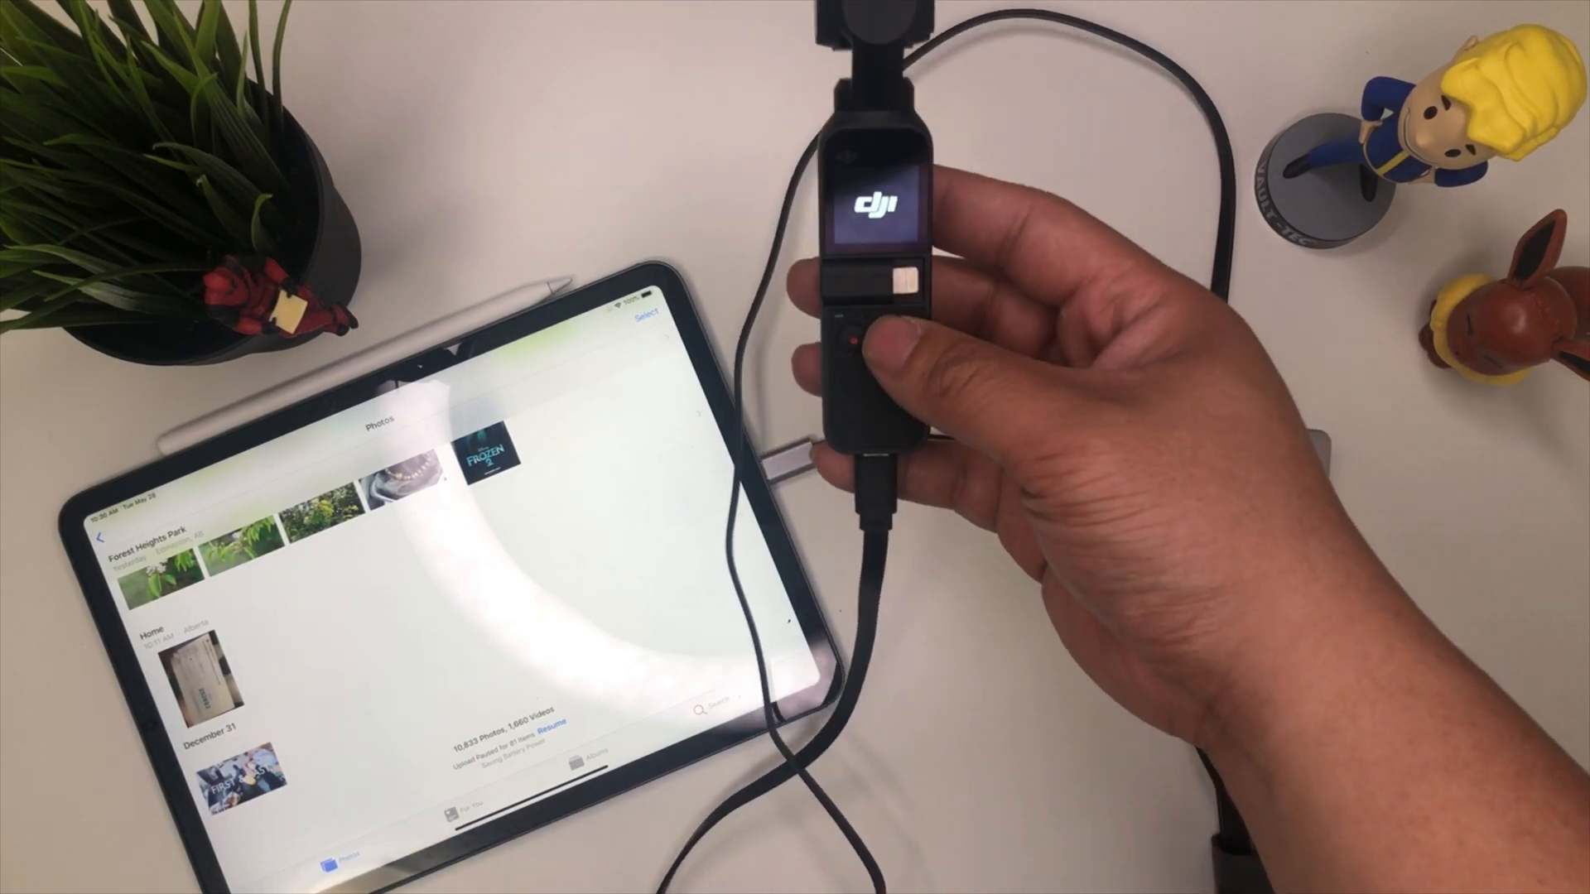